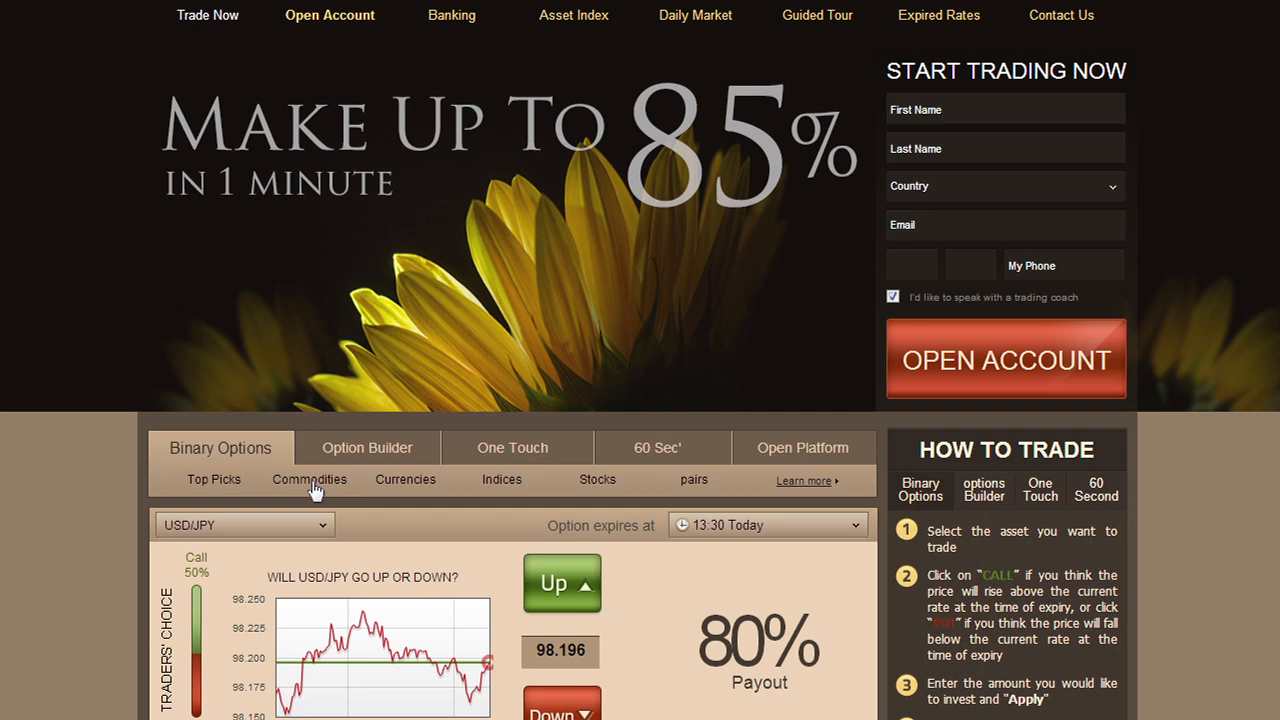
mouse_move(333, 417)
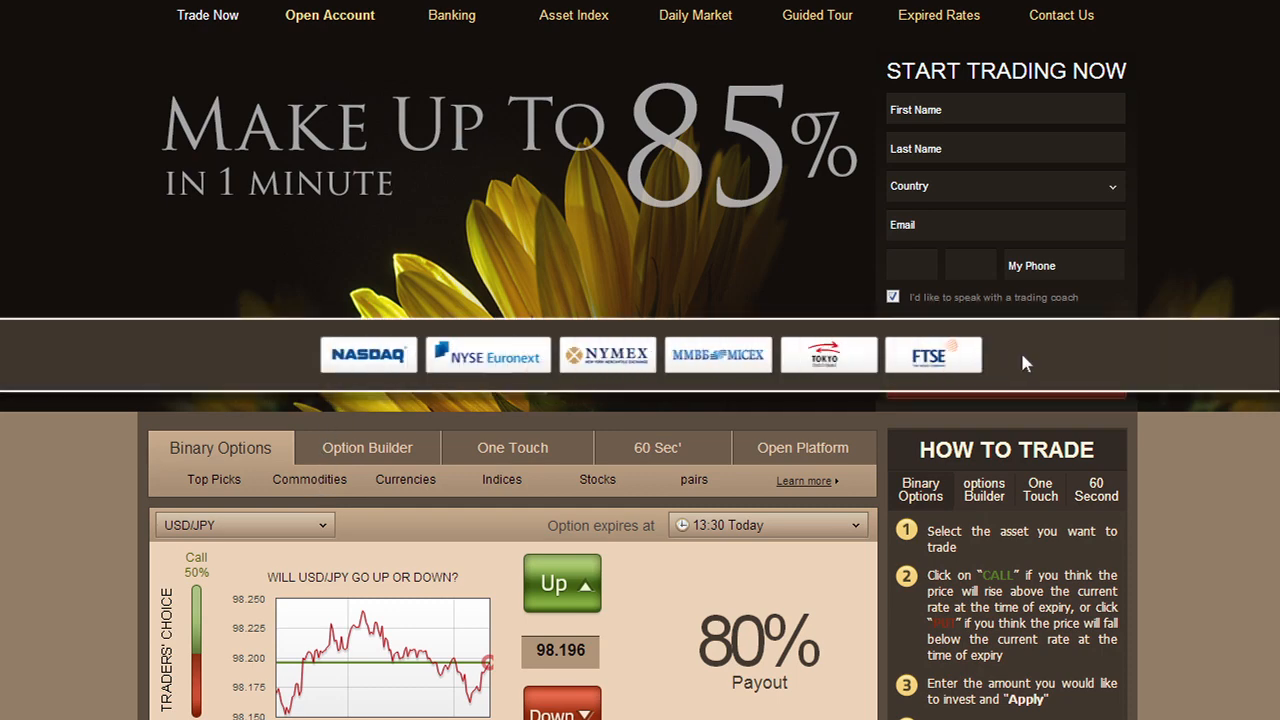
- Scroll past the banner and How To Trade steps, then open the USD/JPY currency pair list
scroll("down", 3)
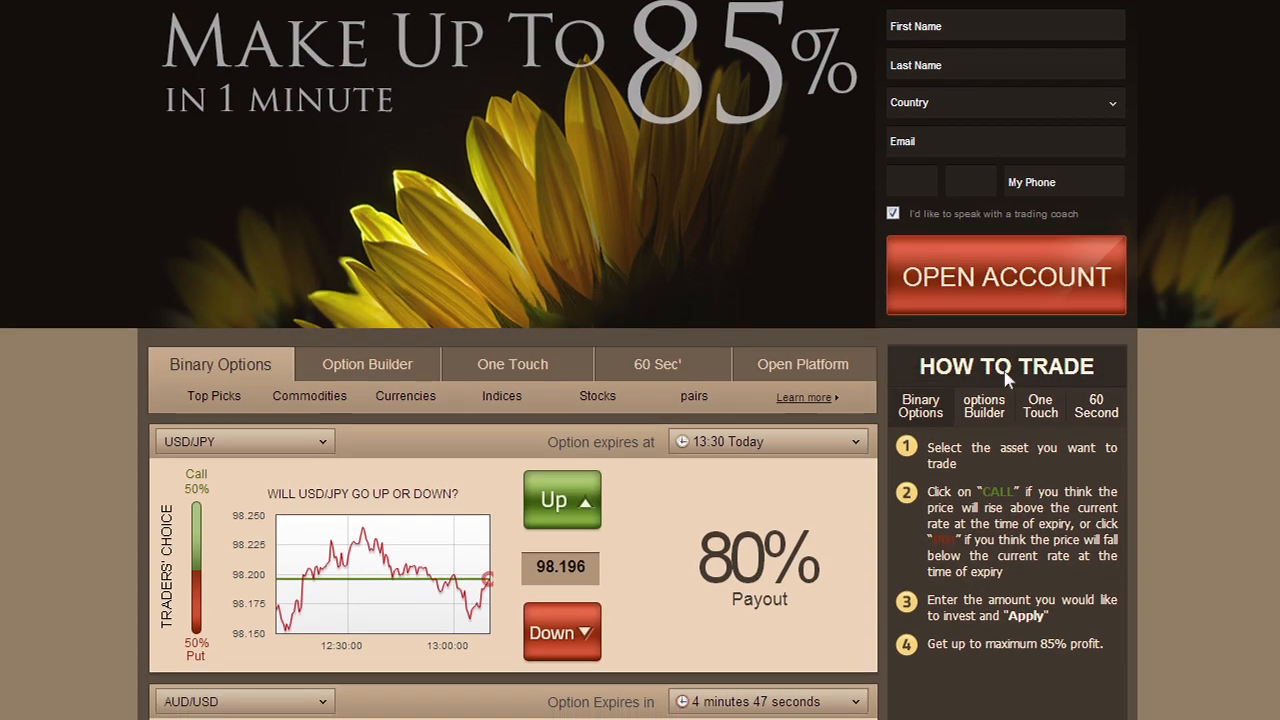
scroll("down", 3)
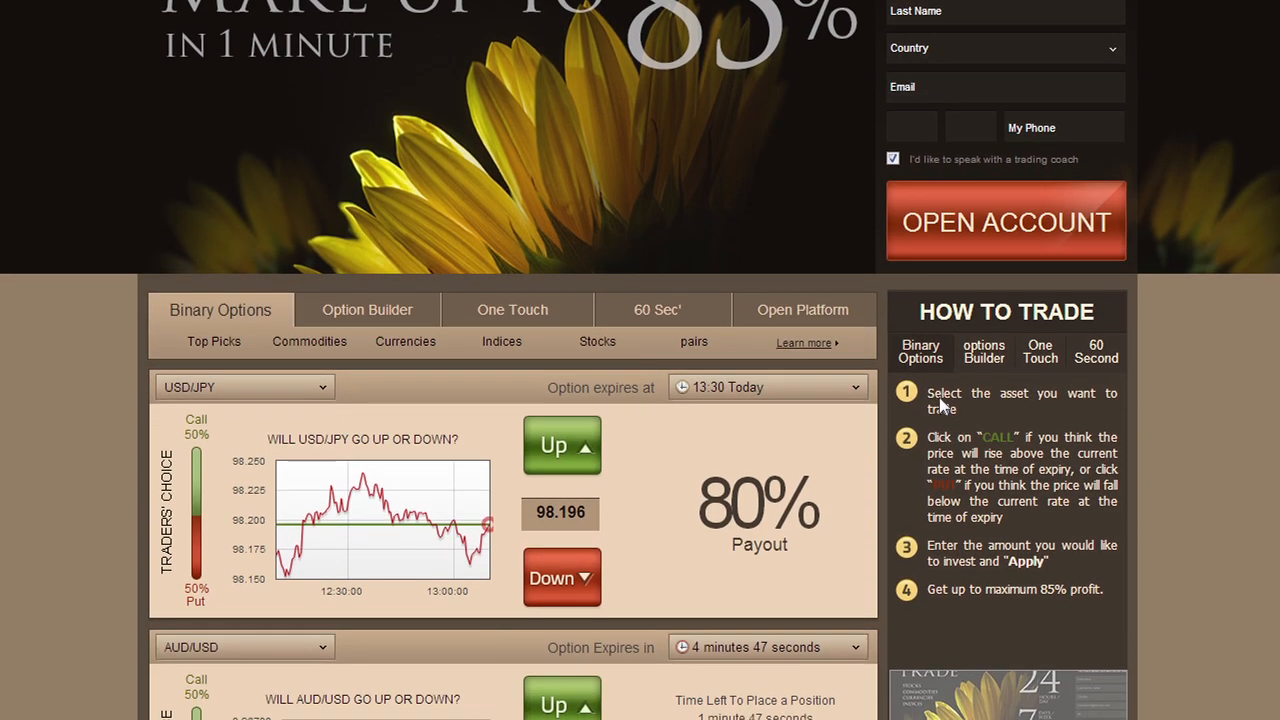
mouse_move(906, 547)
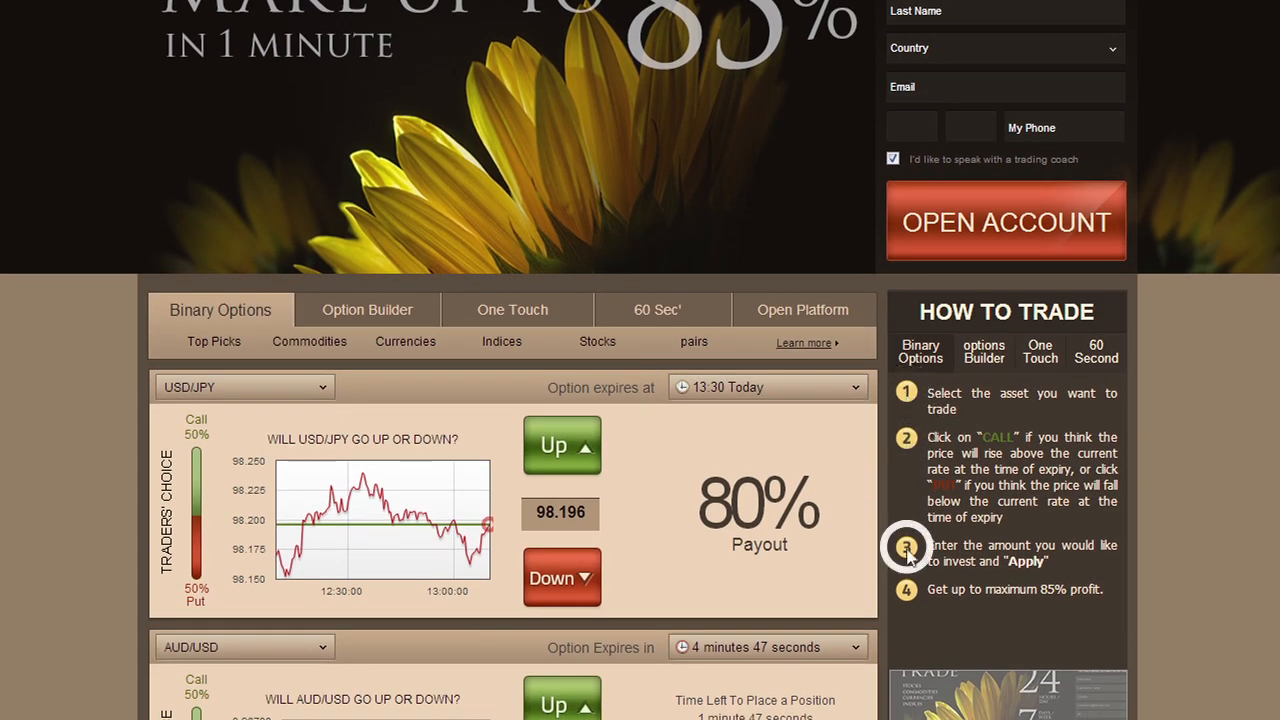
left_click(243, 387)
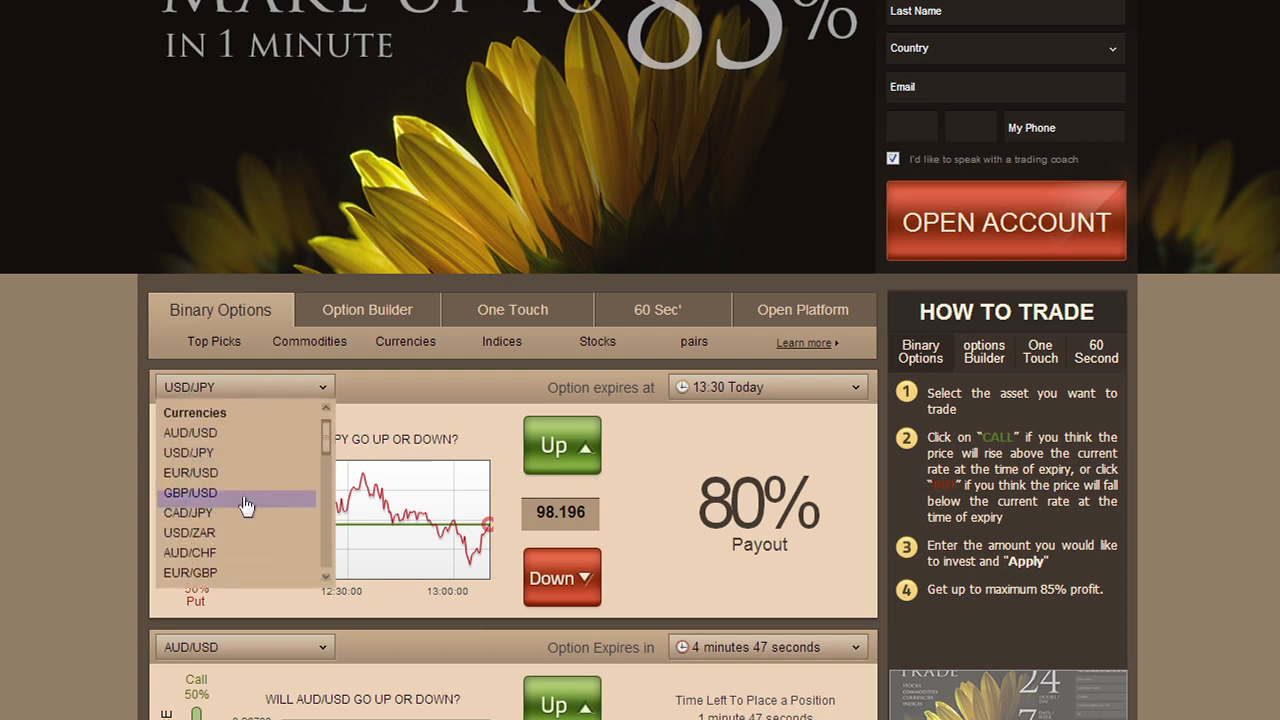
- Dismiss the currency list keeping USD/JPY and start a CALL ticket predicting a rise
left_click(765, 387)
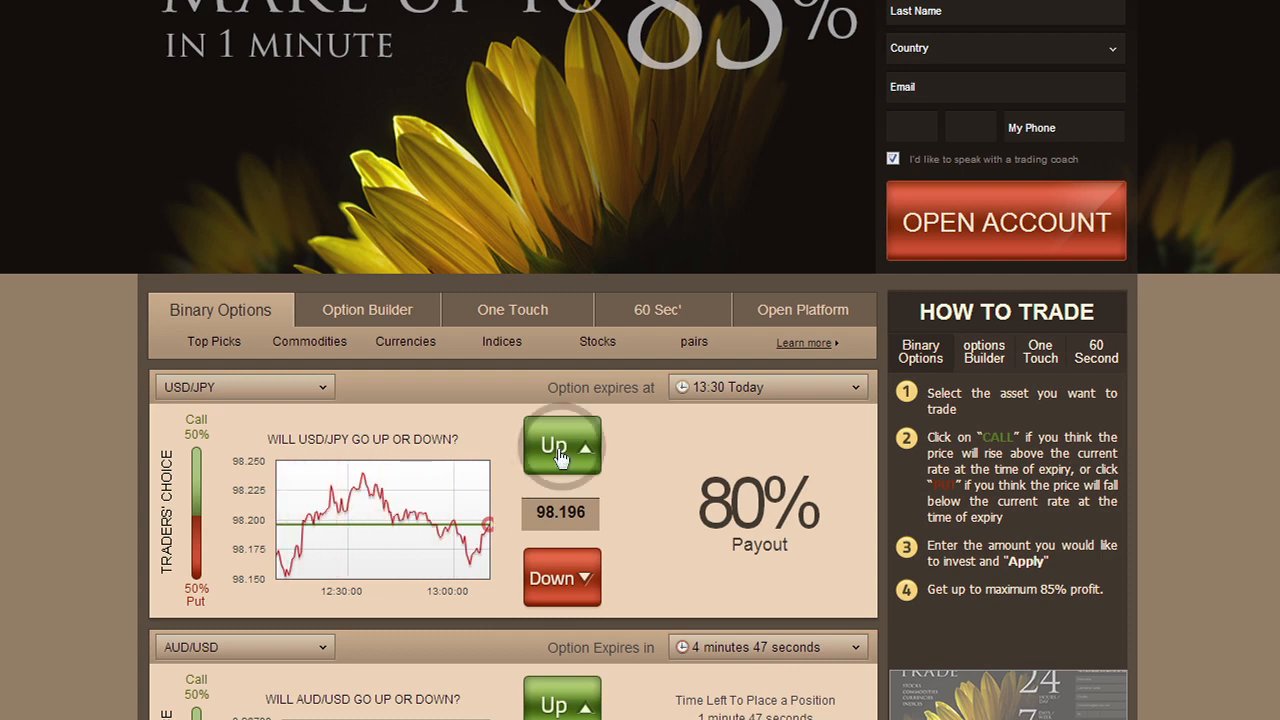
left_click(561, 446)
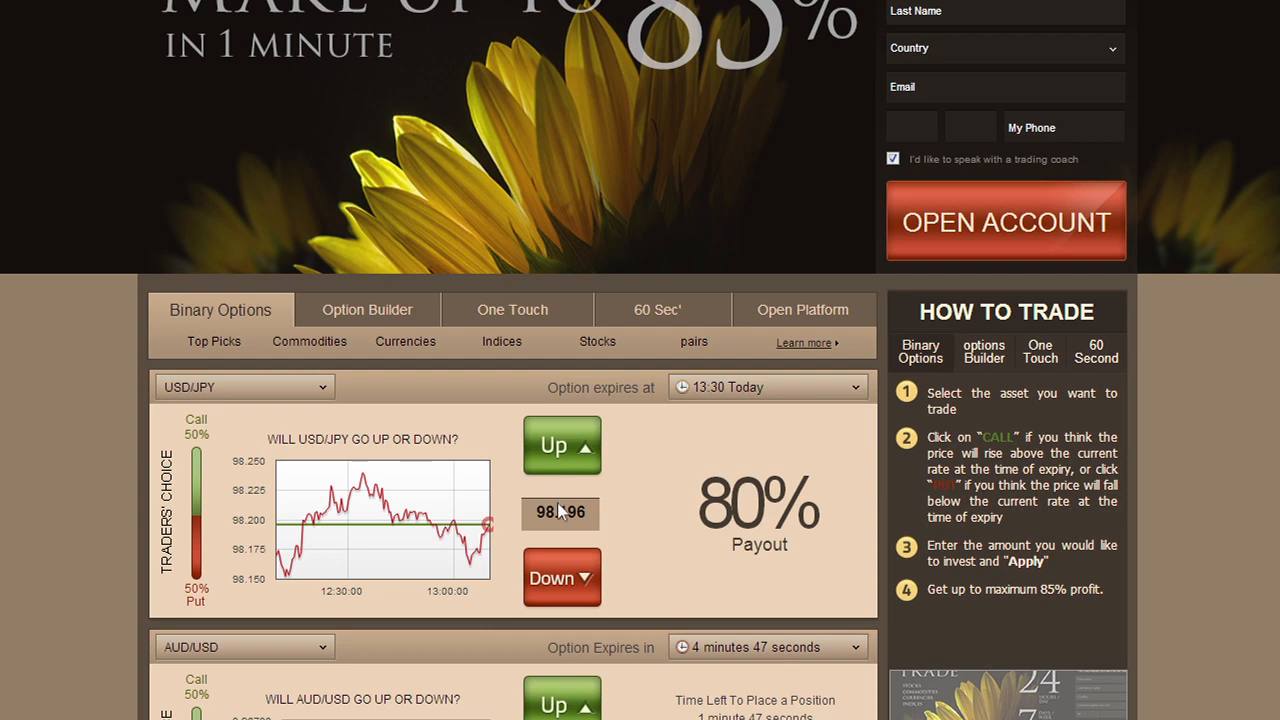
mouse_move(560, 560)
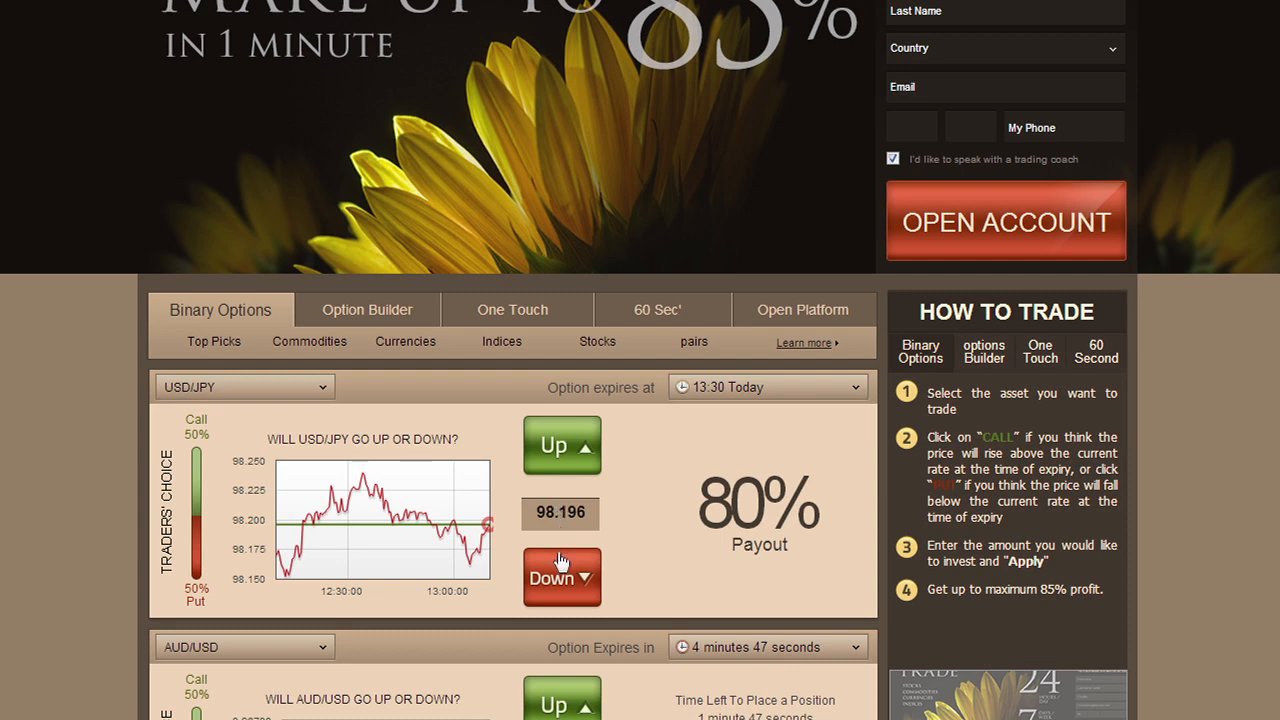
left_click(561, 578)
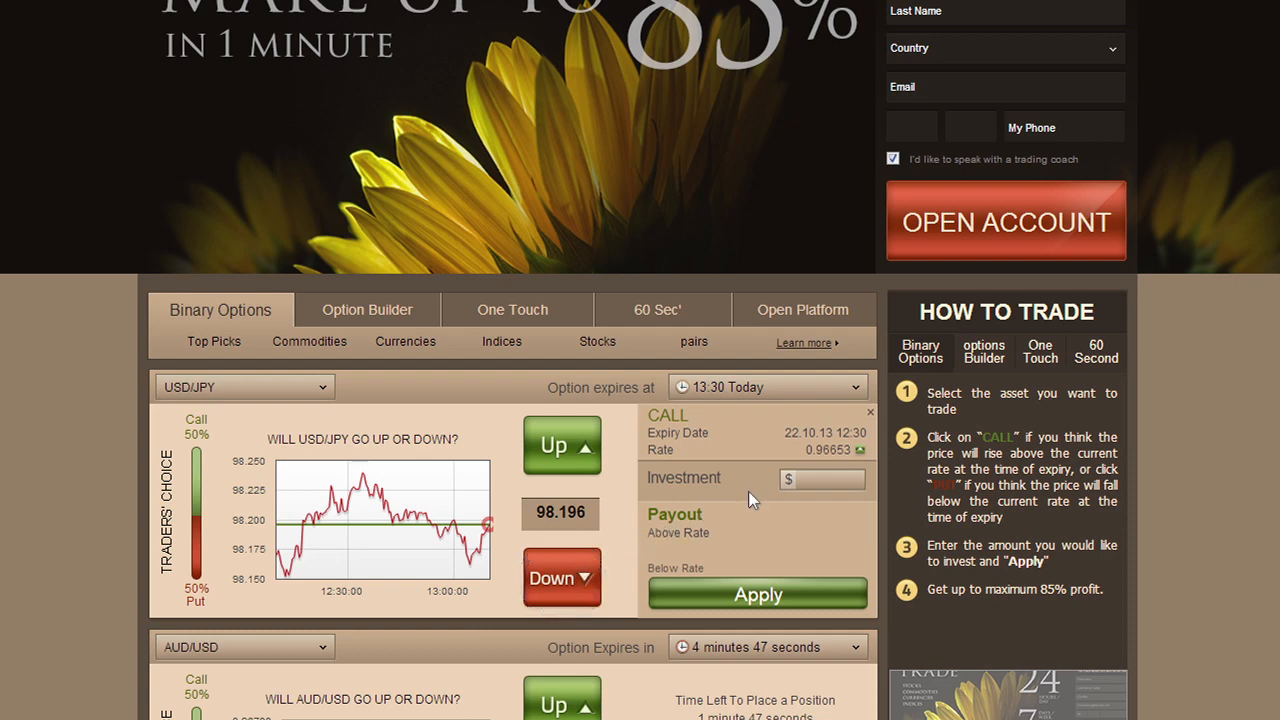
mouse_move(752, 538)
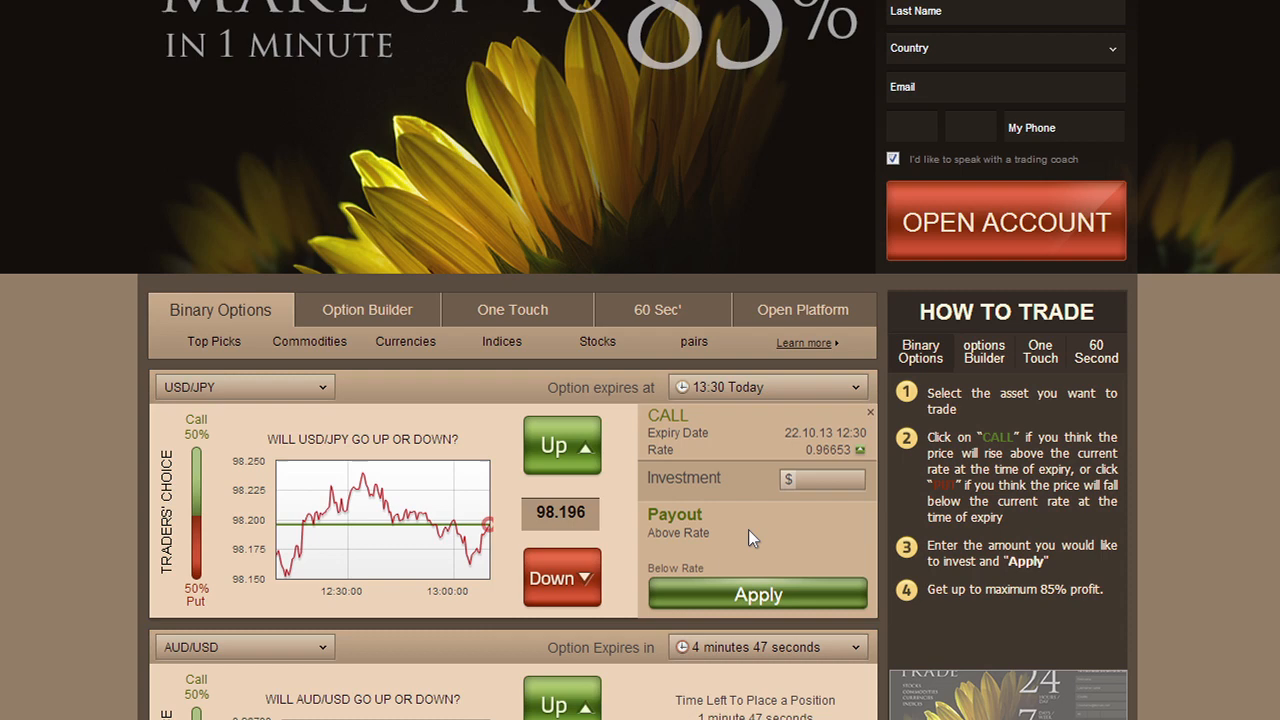
- Enter a $100 investment in the USD/JPY CALL ticket and apply the trade
type("1")
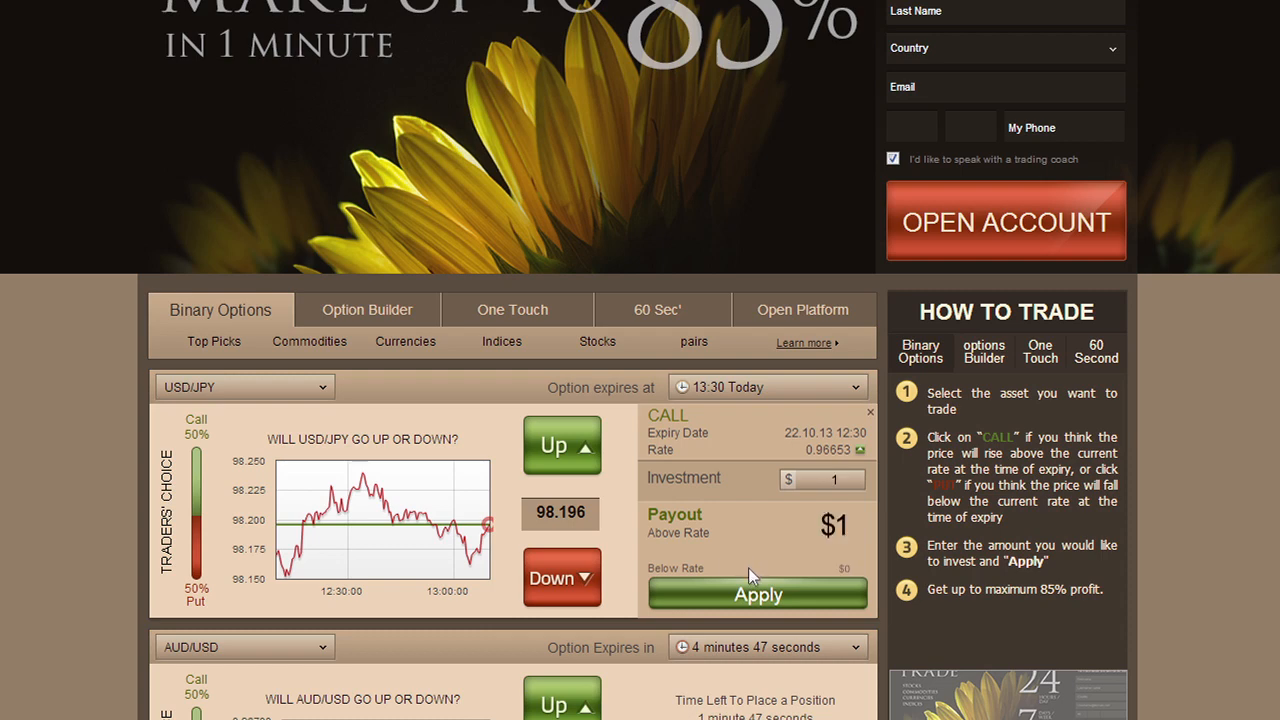
type("100")
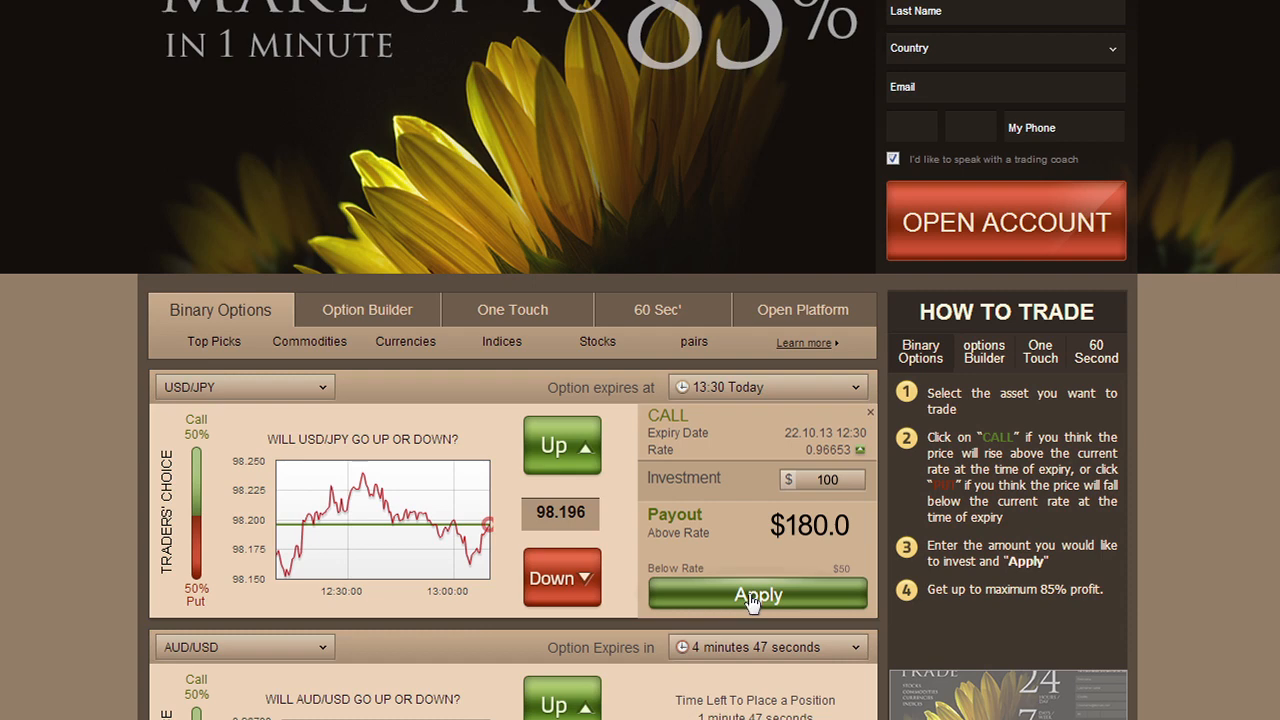
left_click(758, 594)
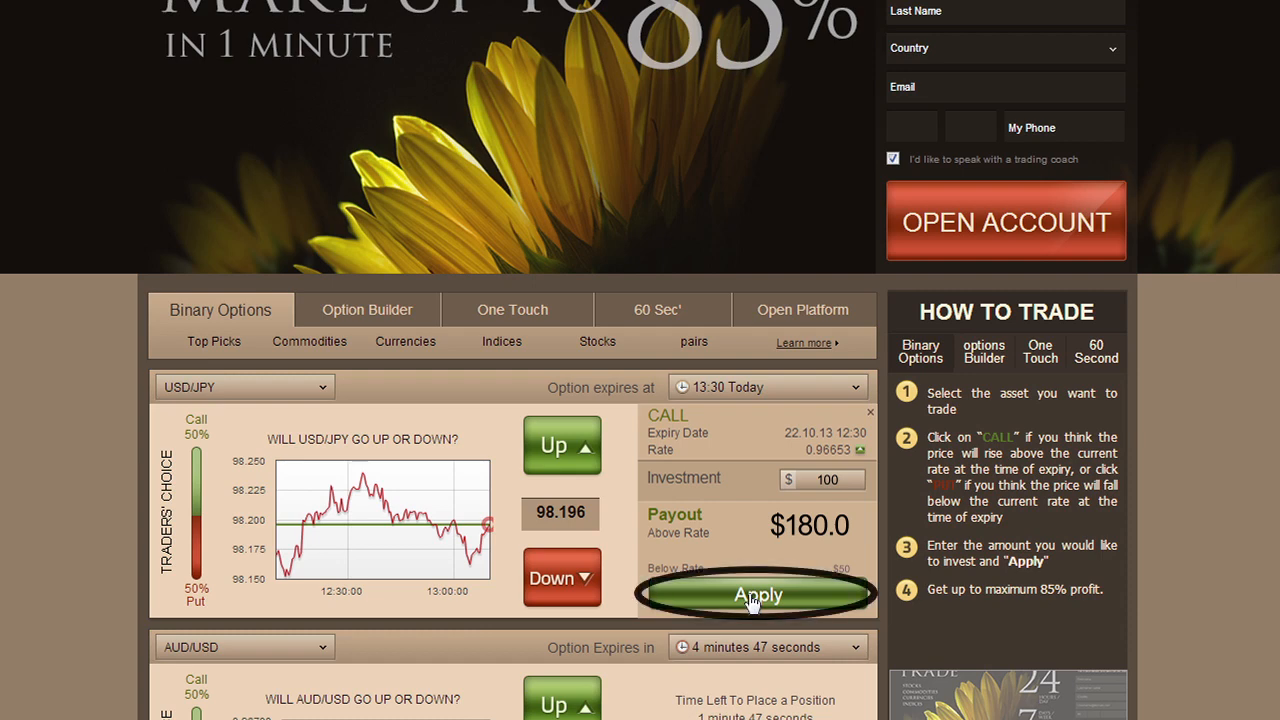
left_click(759, 594)
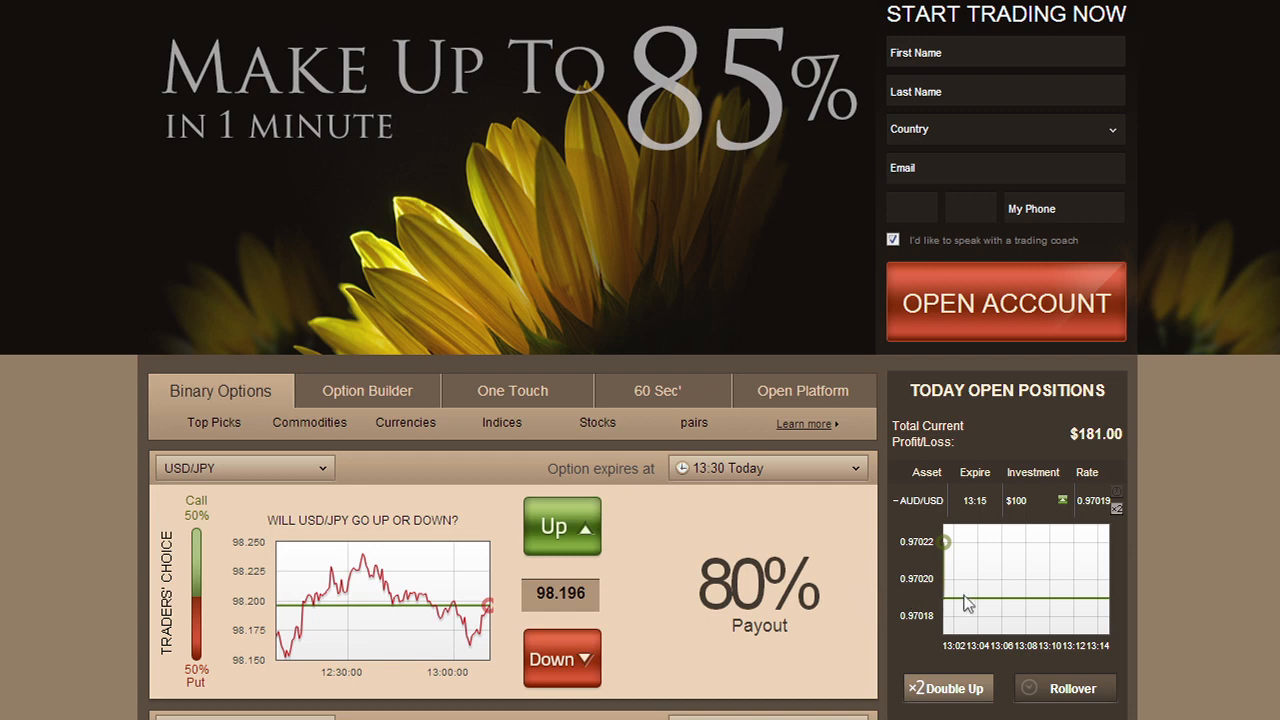
mouse_move(1017, 603)
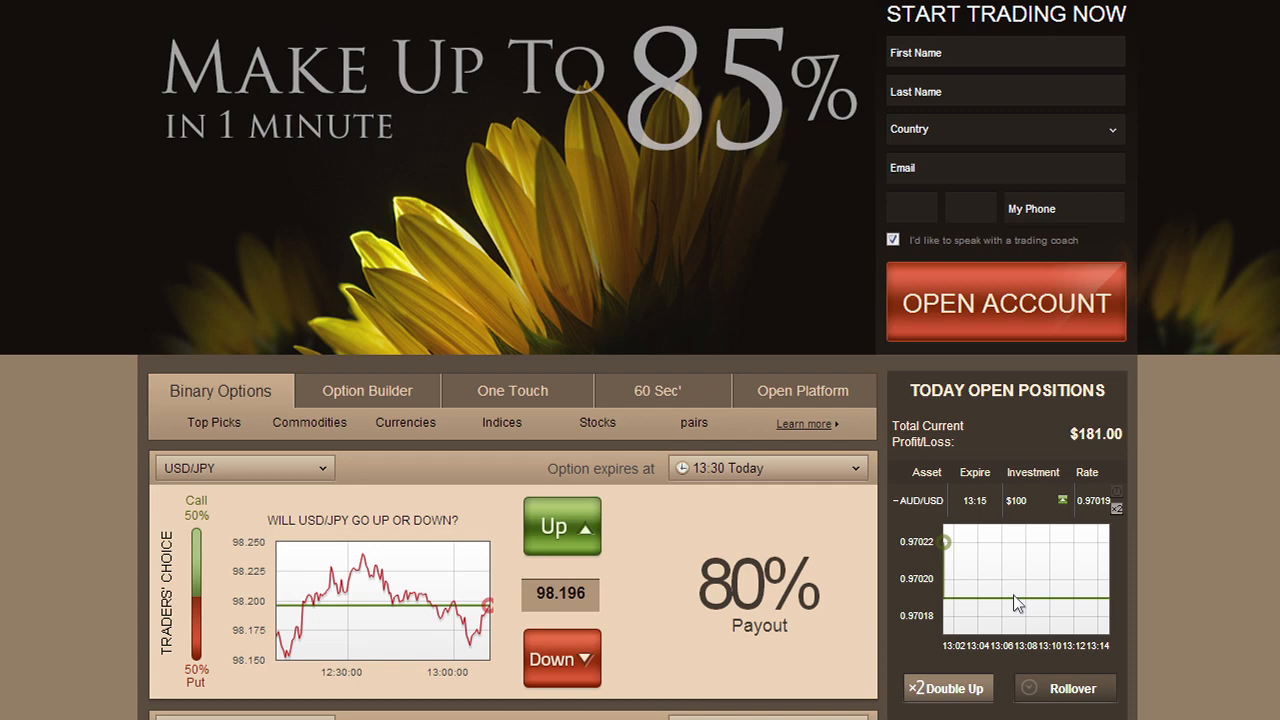
mouse_move(1068, 603)
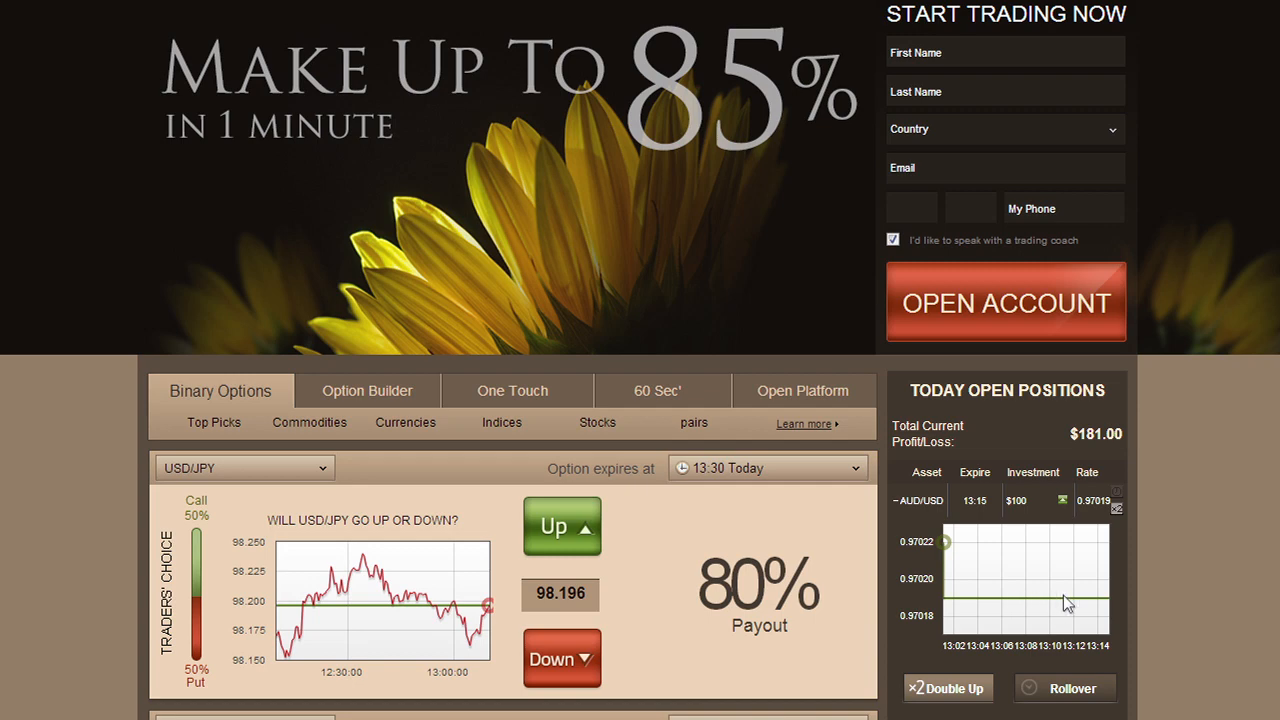
mouse_move(1078, 582)
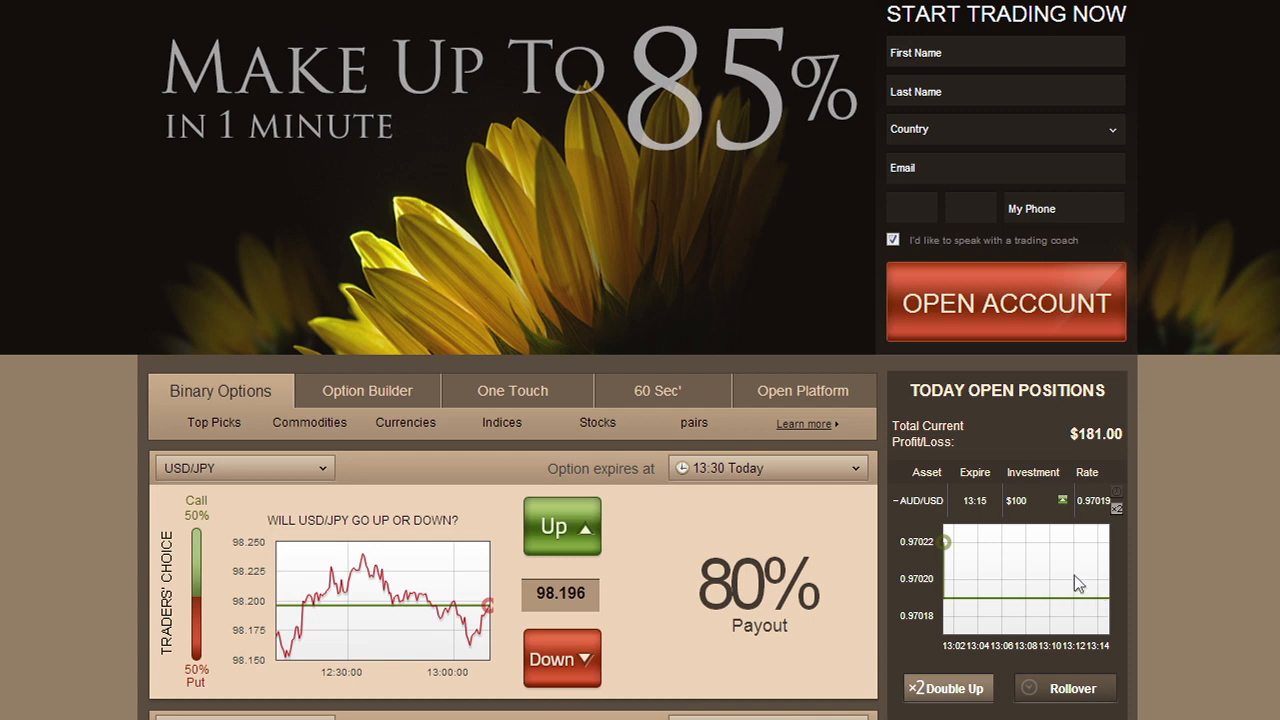
mouse_move(982, 507)
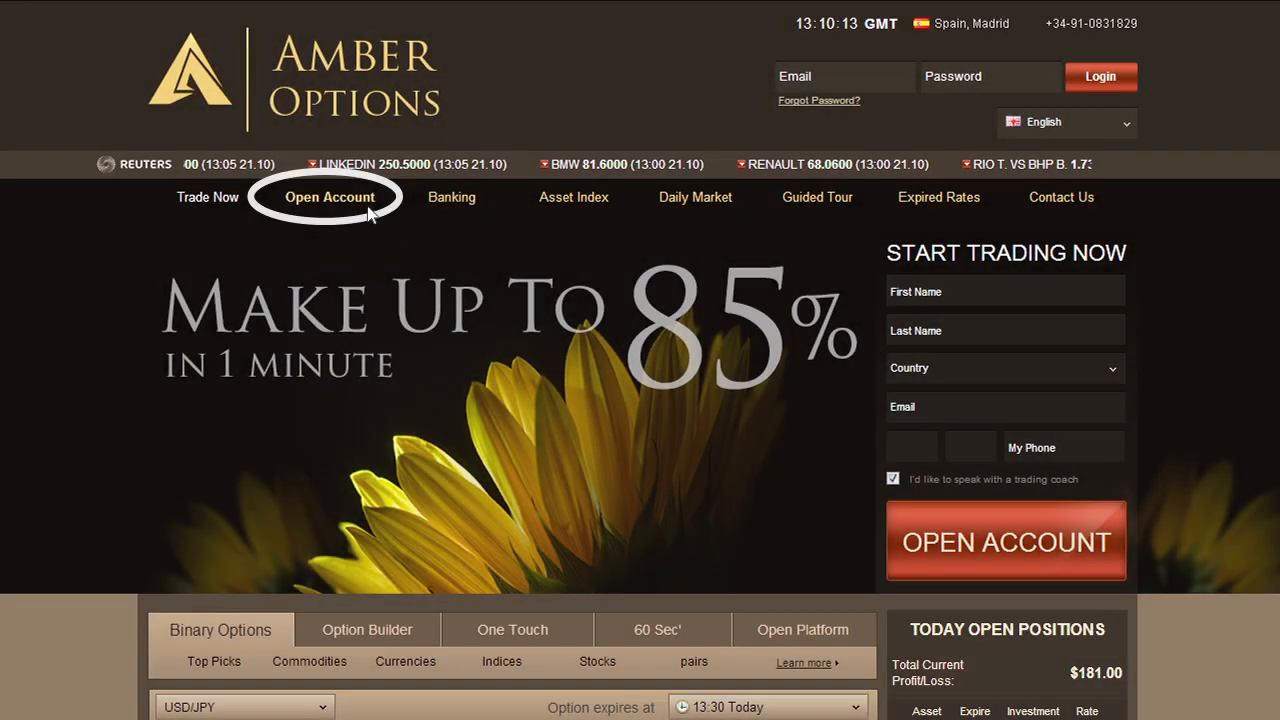
- Go to the Open Trading Account page and work down through the registration form
left_click(330, 196)
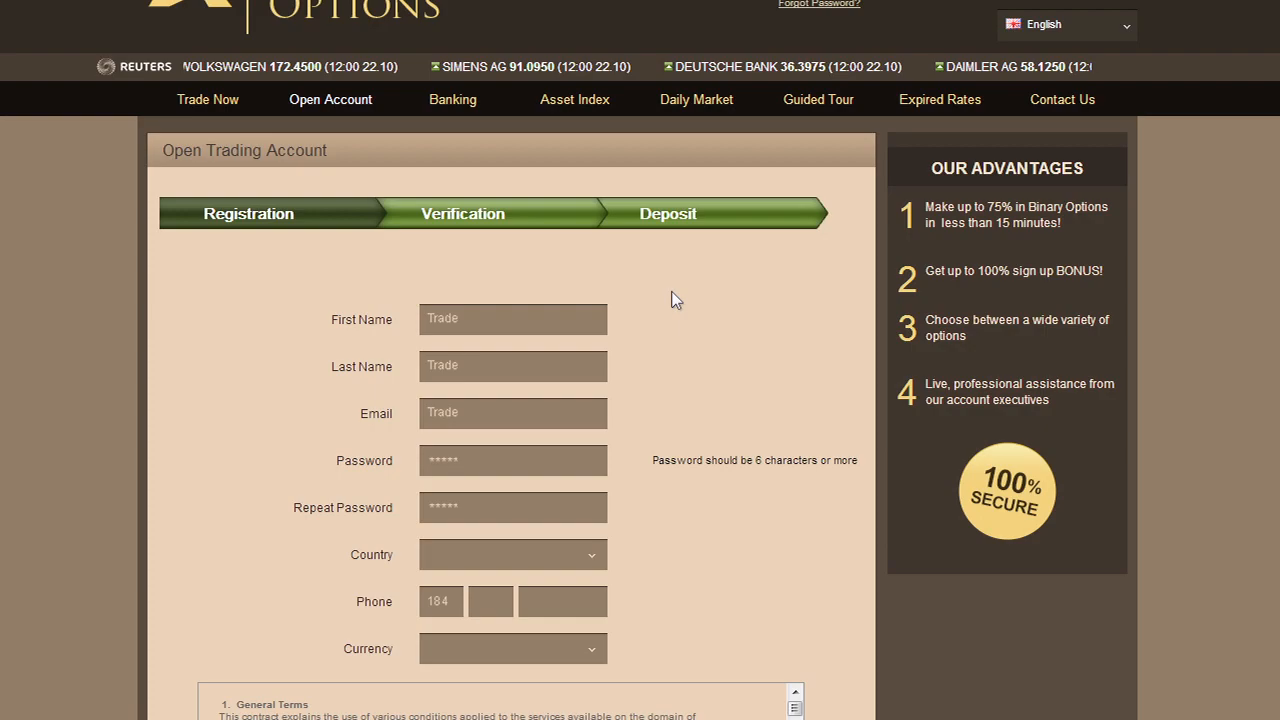
scroll("down", 3)
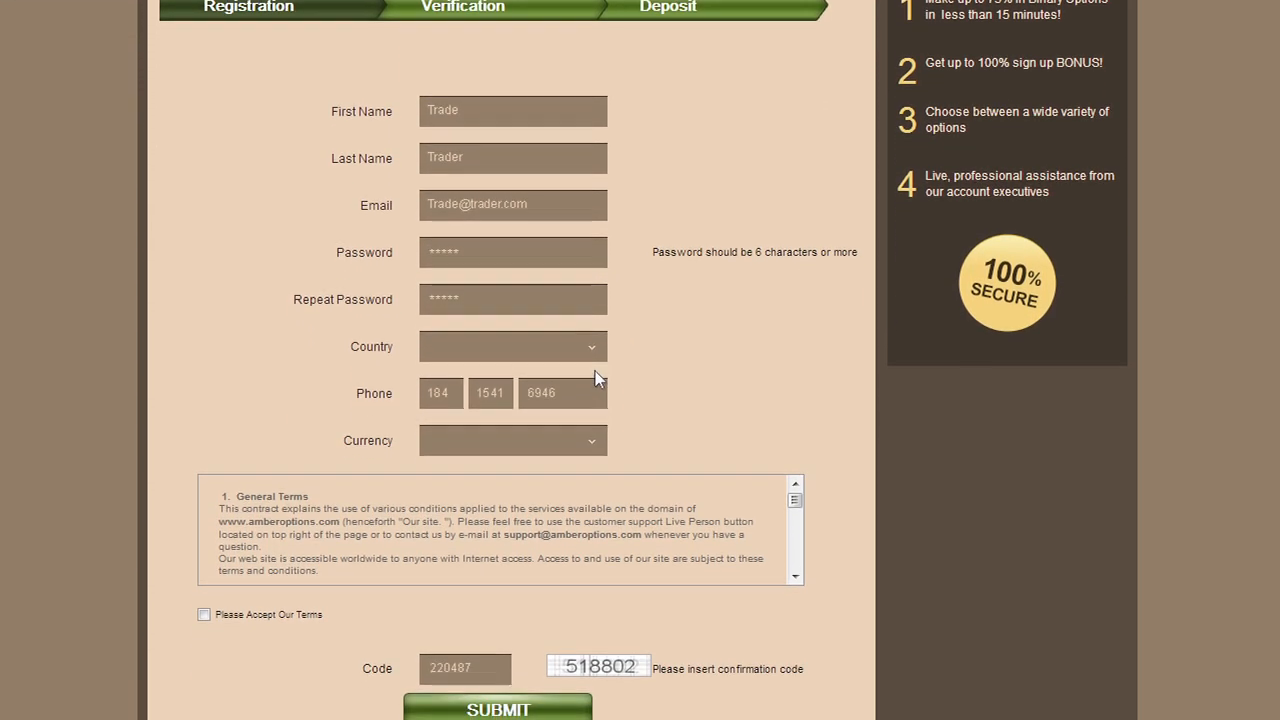
scroll("down", 3)
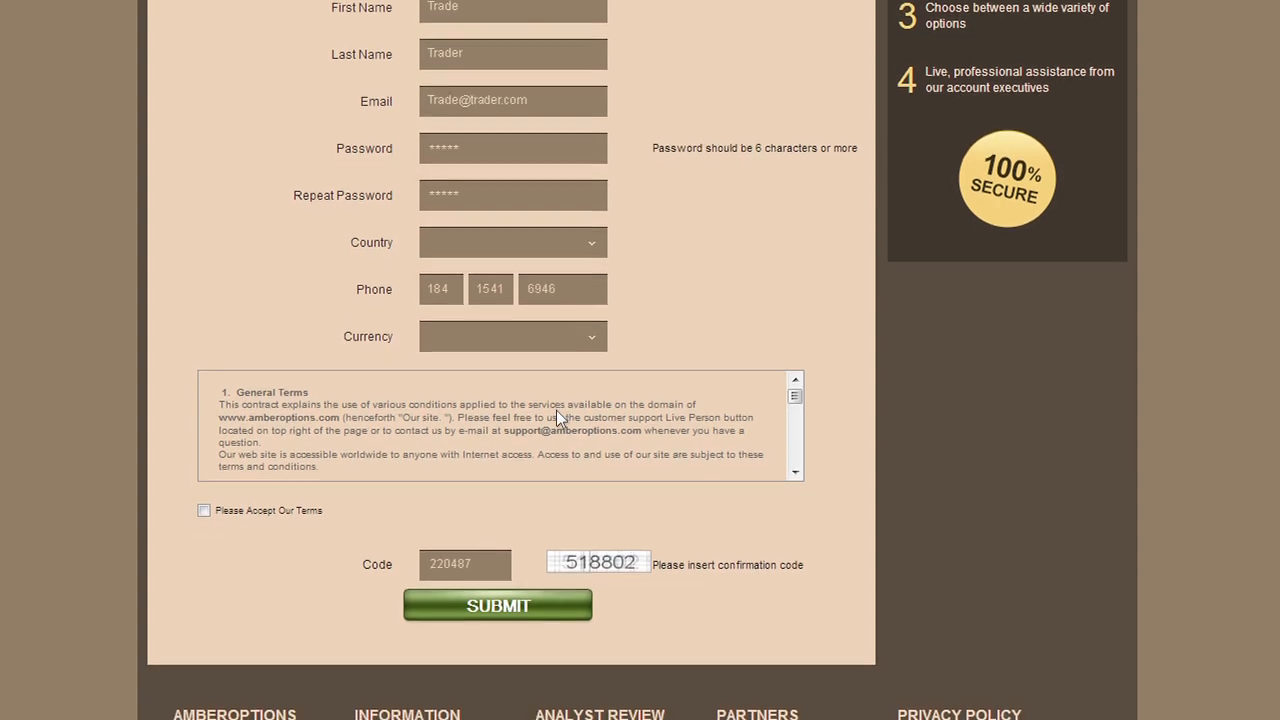
scroll("down", 3)
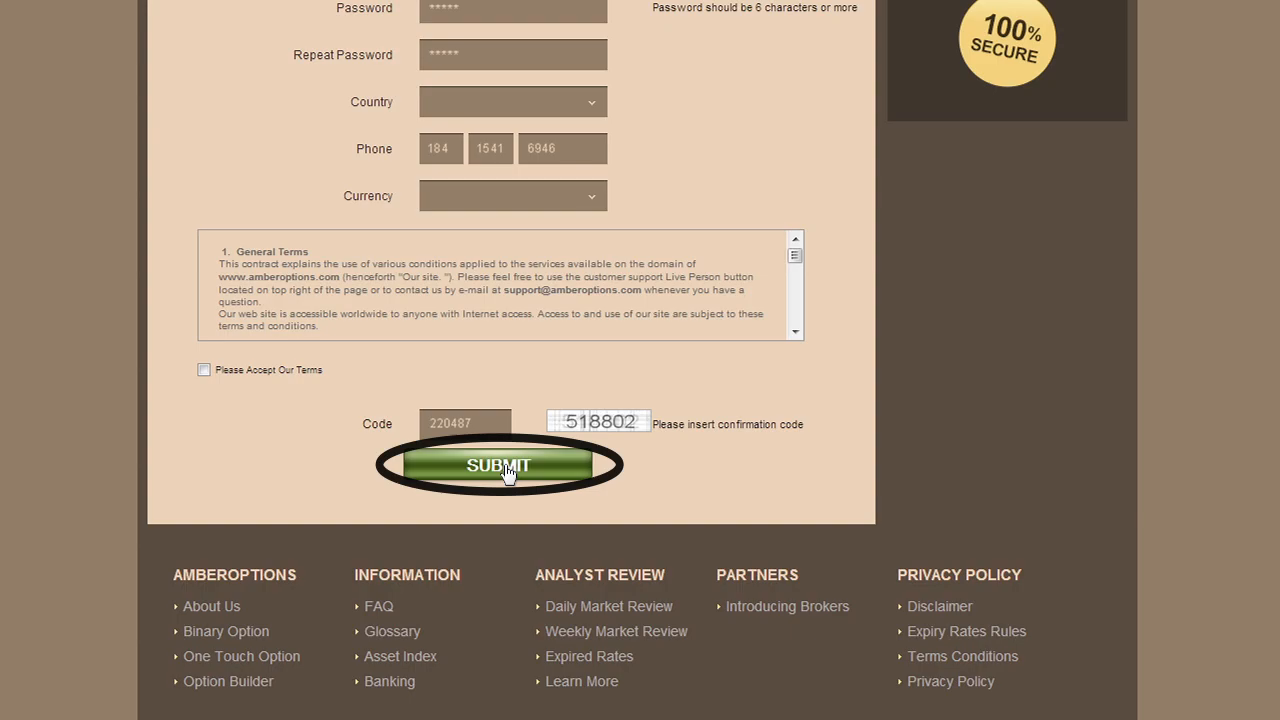
- Submit the registration, scroll the credit card deposit form, and open the Sep 18th Daily Market Review
left_click(498, 465)
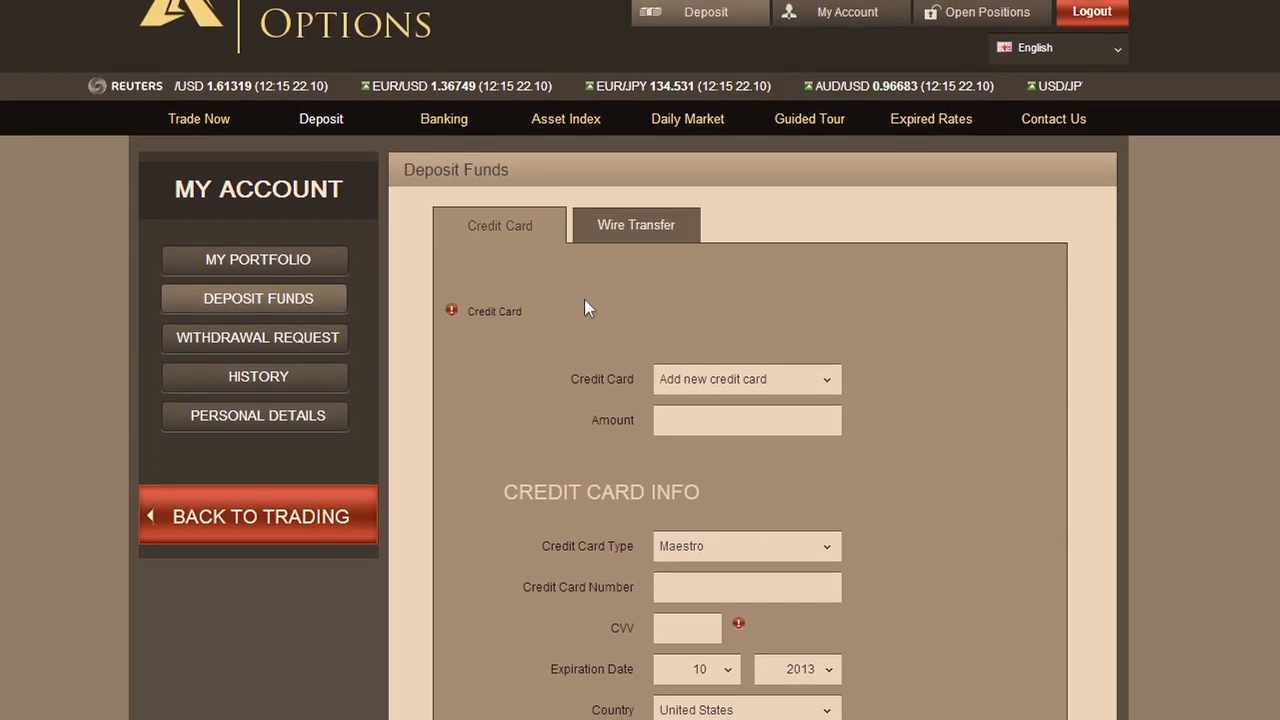
scroll("down", 3)
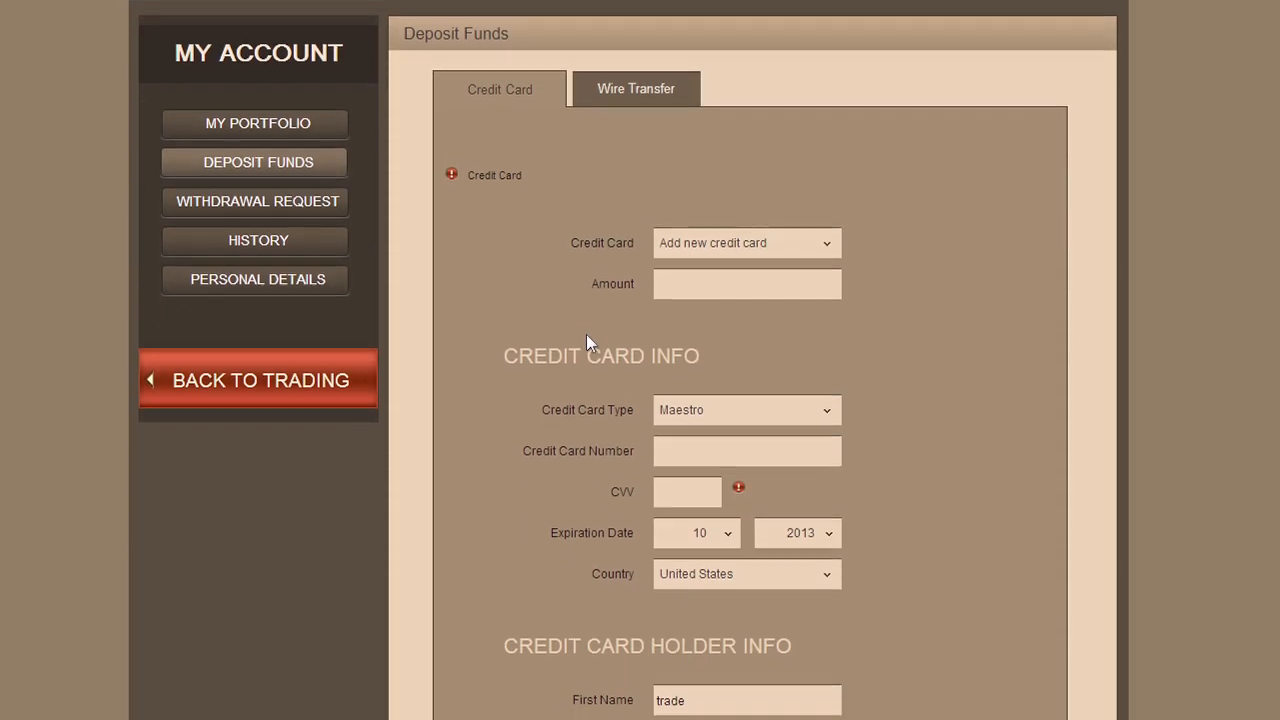
scroll("down", 3)
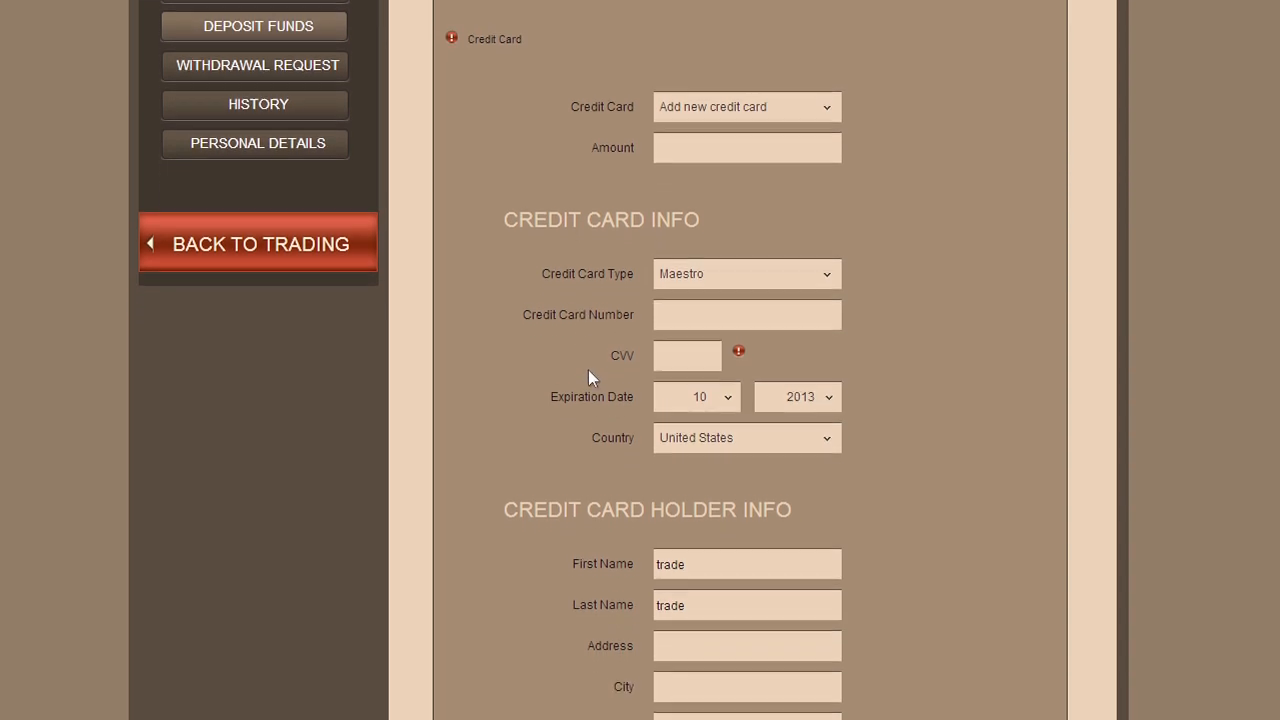
scroll("down", 3)
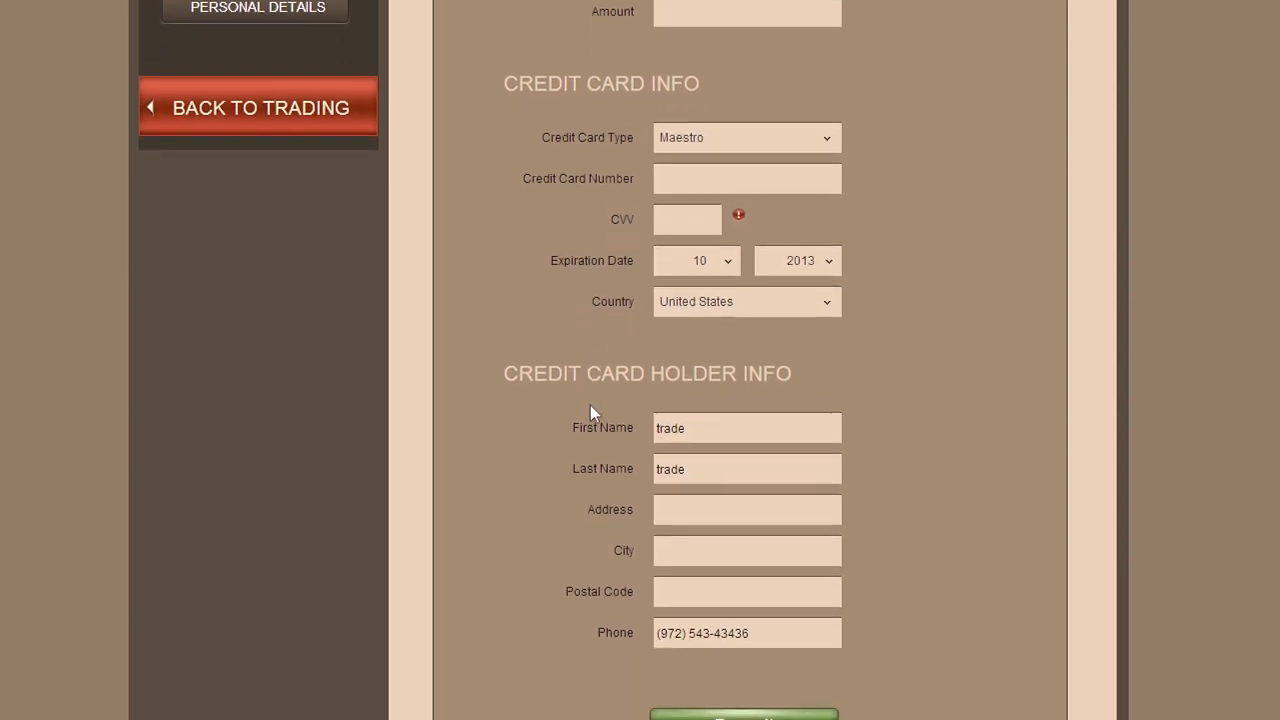
scroll("down", 3)
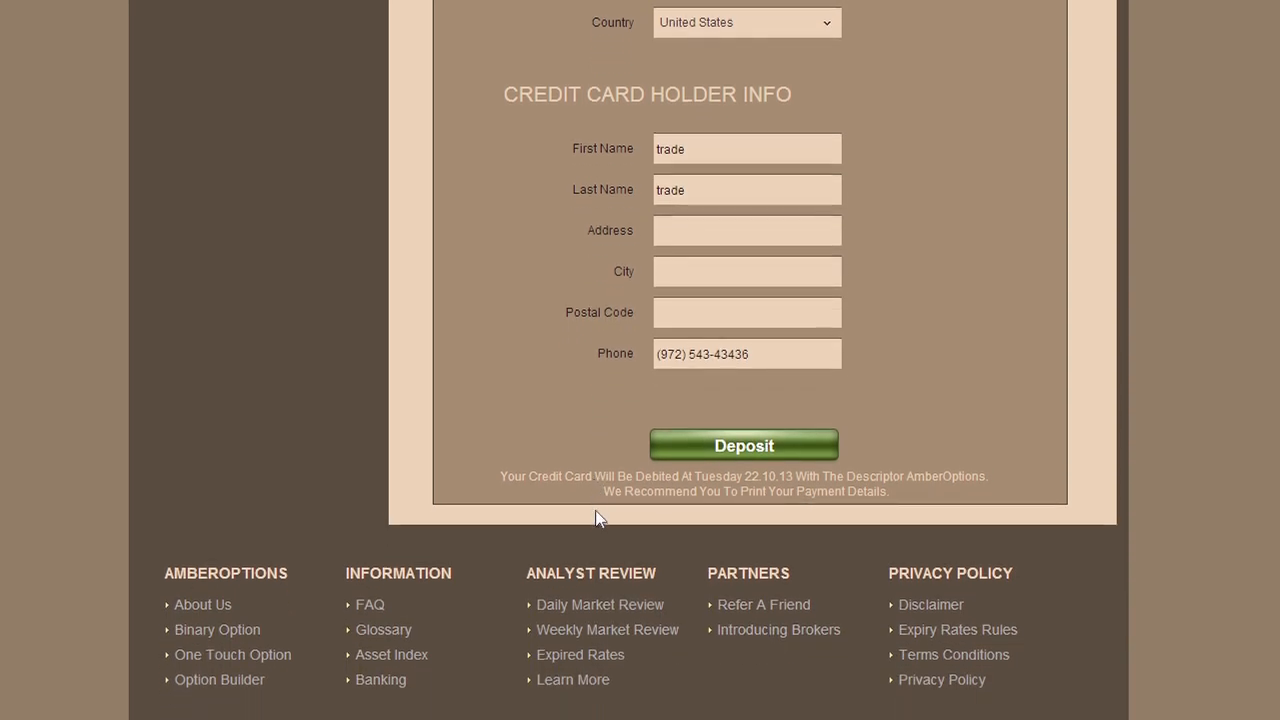
mouse_move(599, 553)
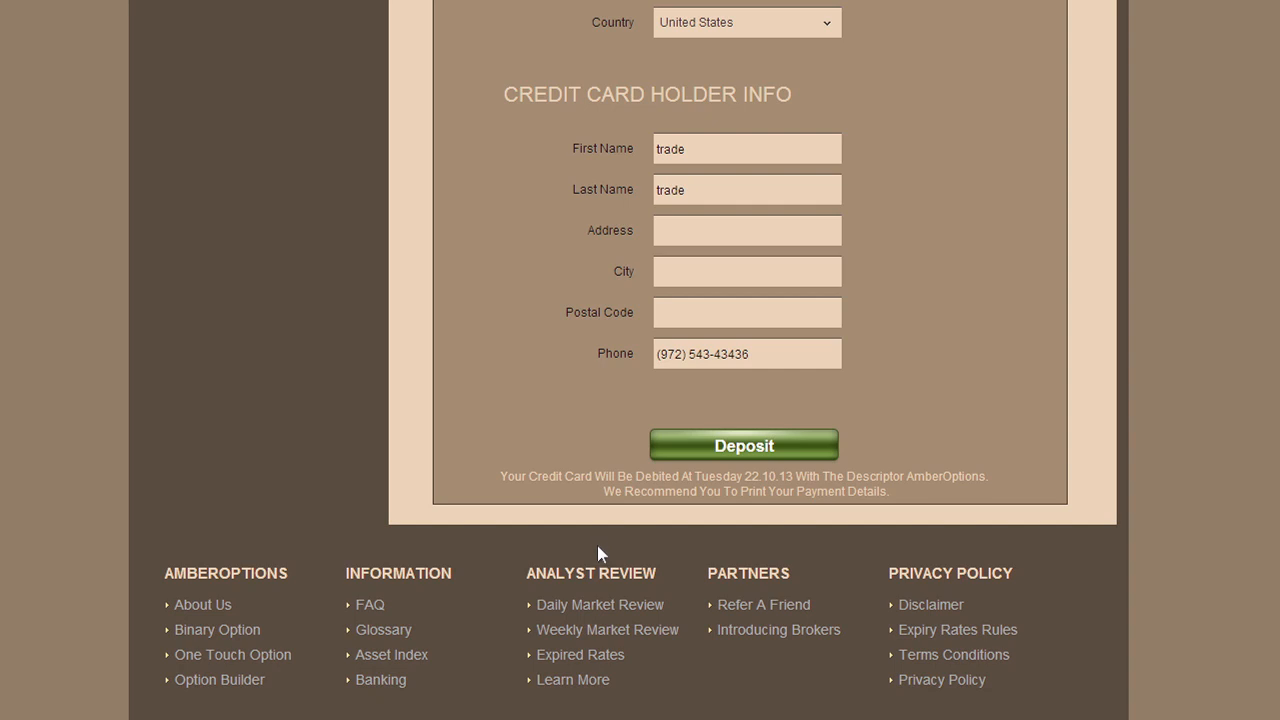
mouse_move(602, 588)
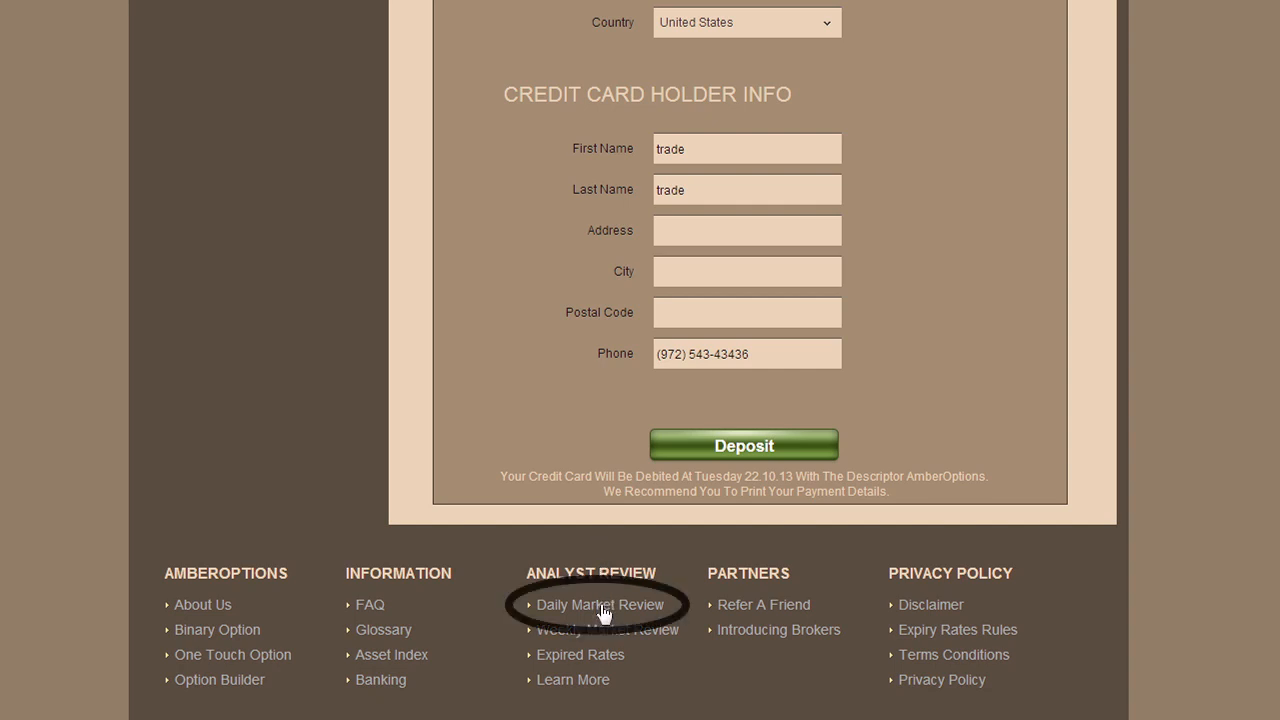
left_click(600, 604)
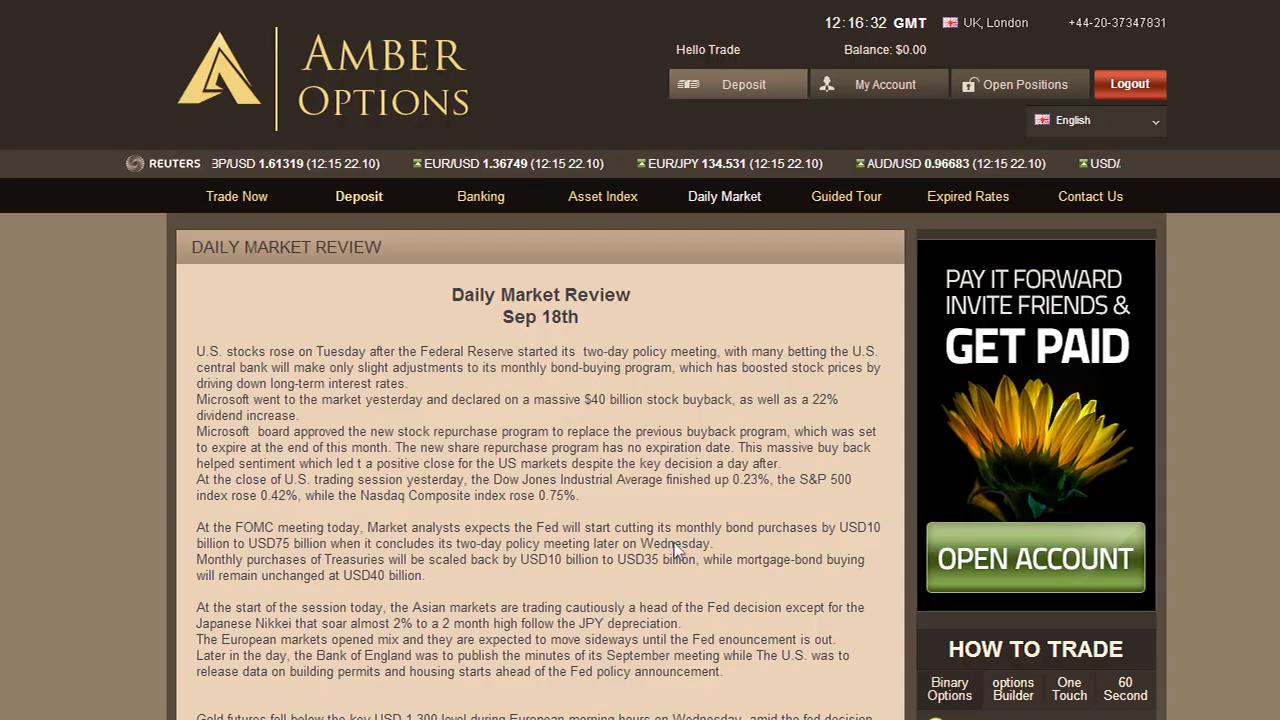
mouse_move(937, 334)
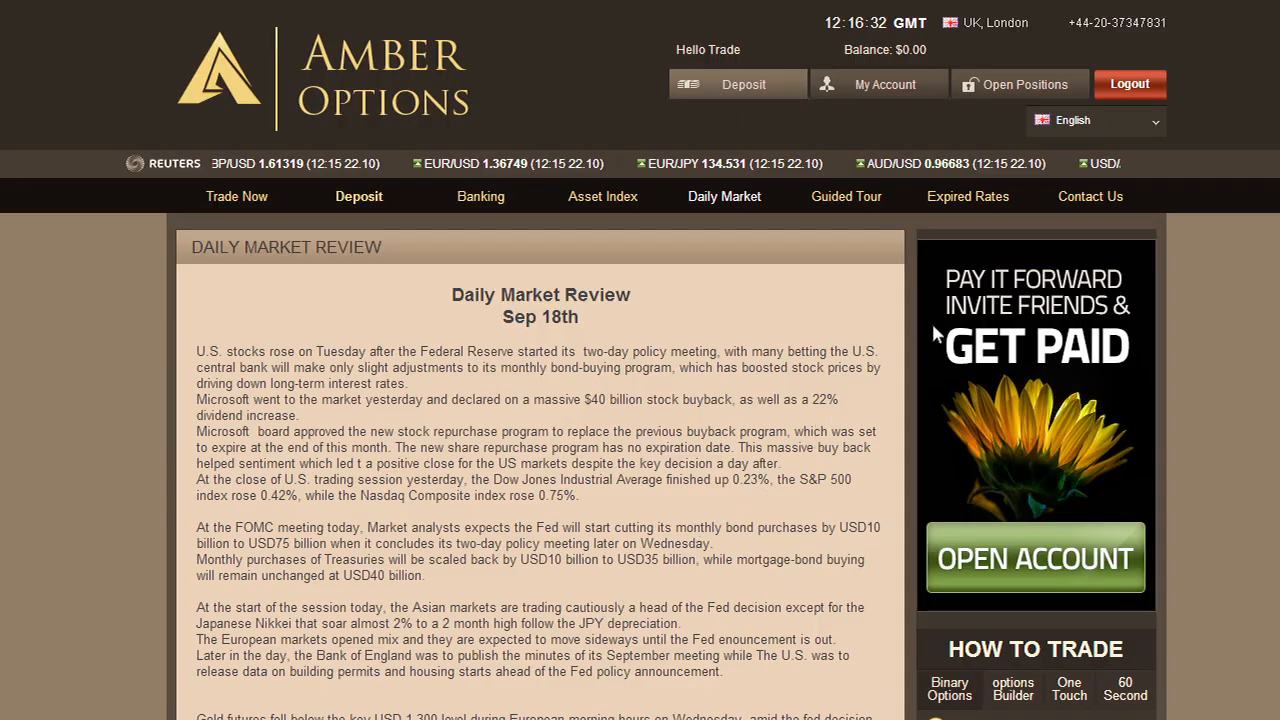
- Switch to the Contact Us page showing the enquiry form and office phone numbers
left_click(1091, 196)
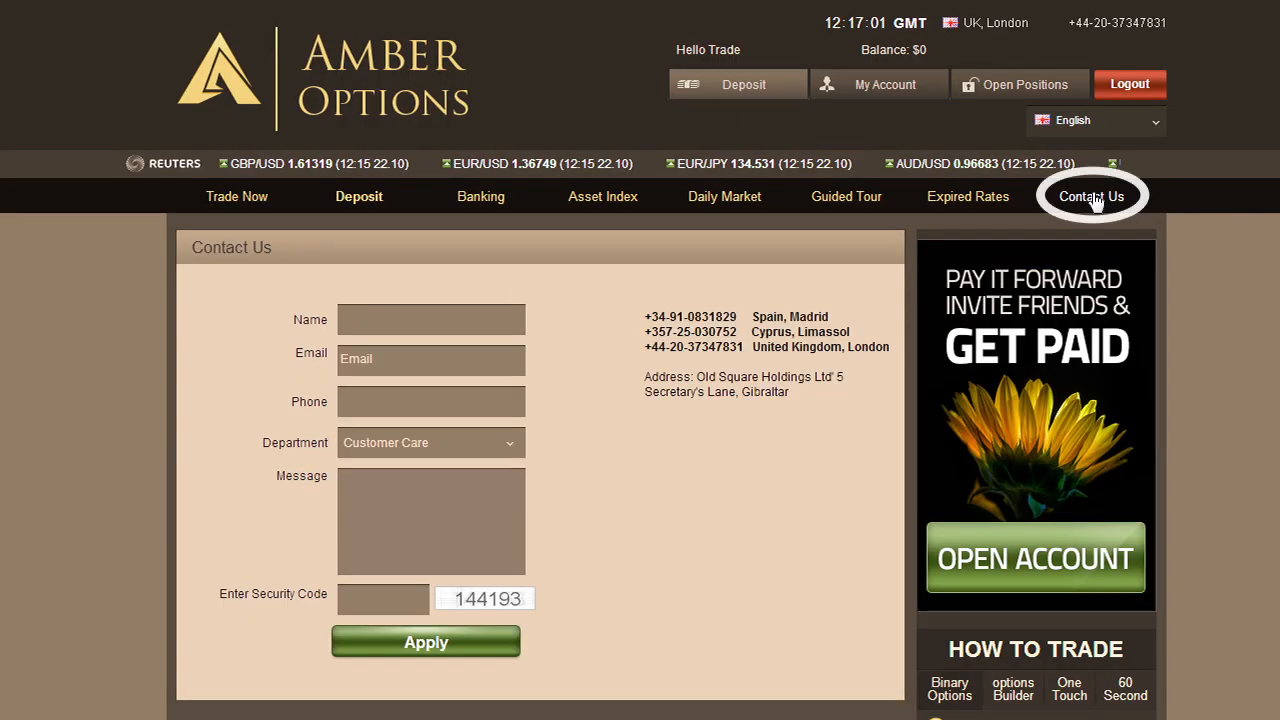
mouse_move(1051, 233)
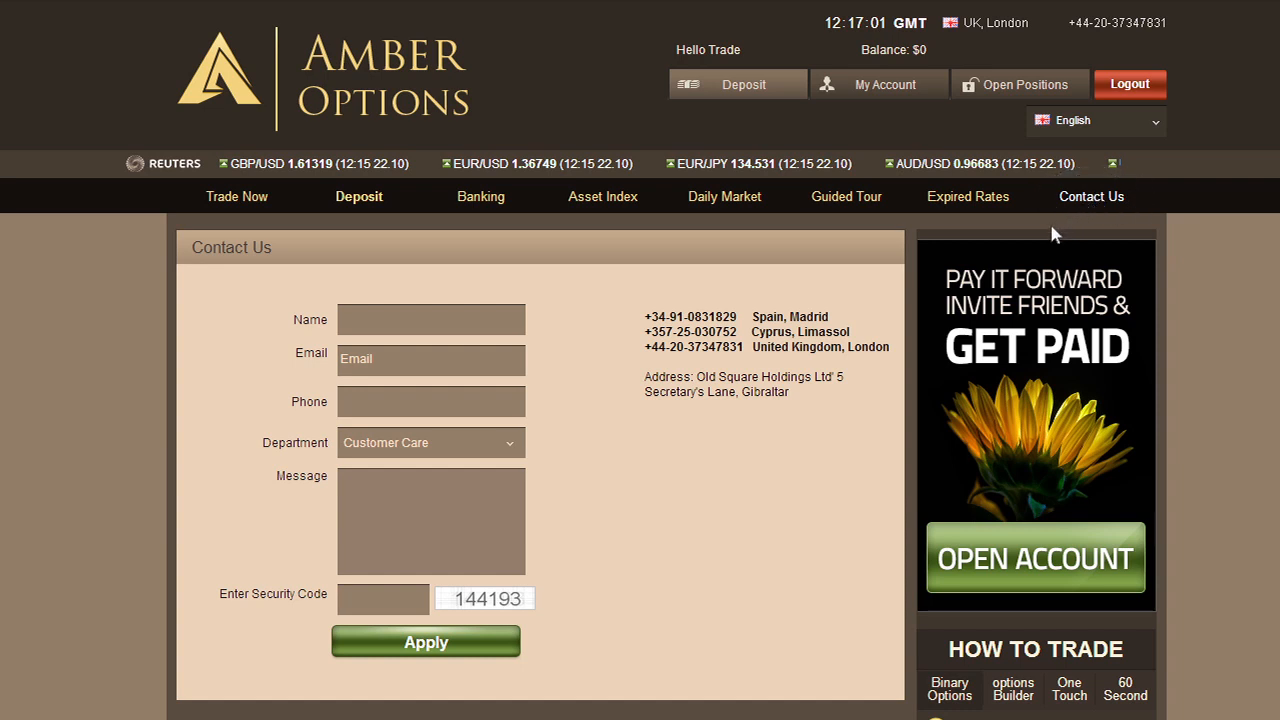
mouse_move(921, 342)
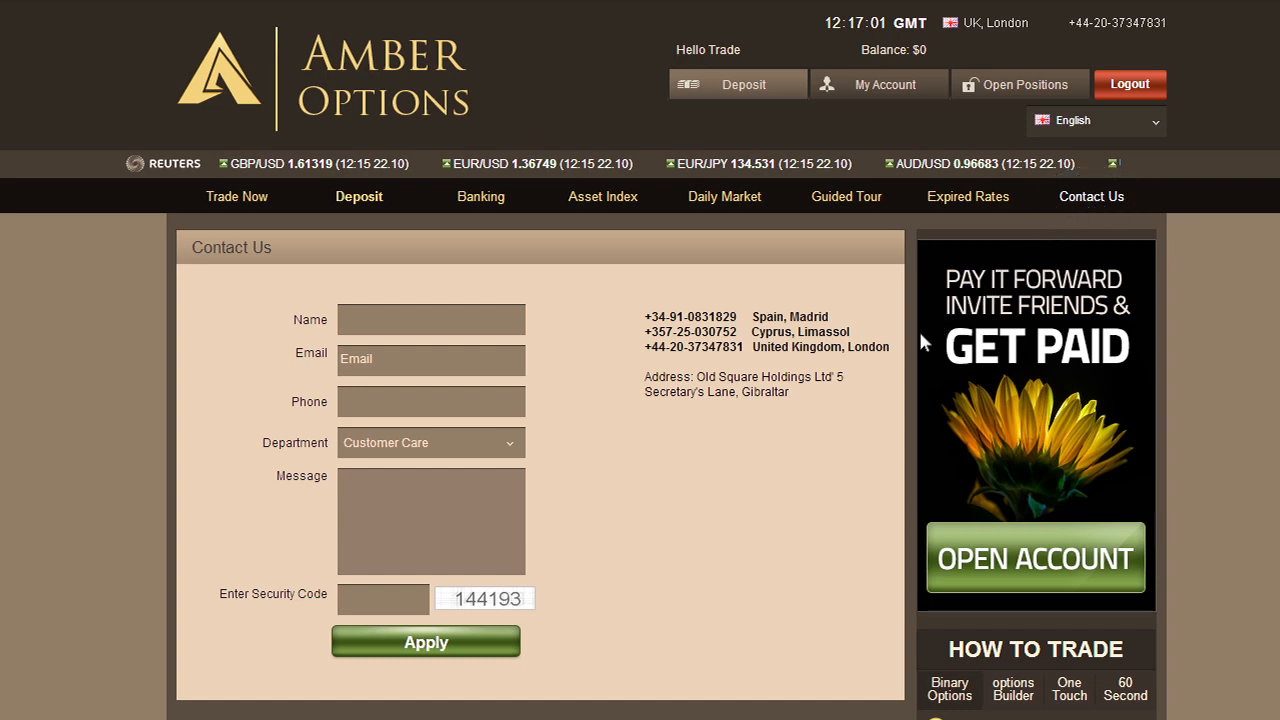
mouse_move(793, 449)
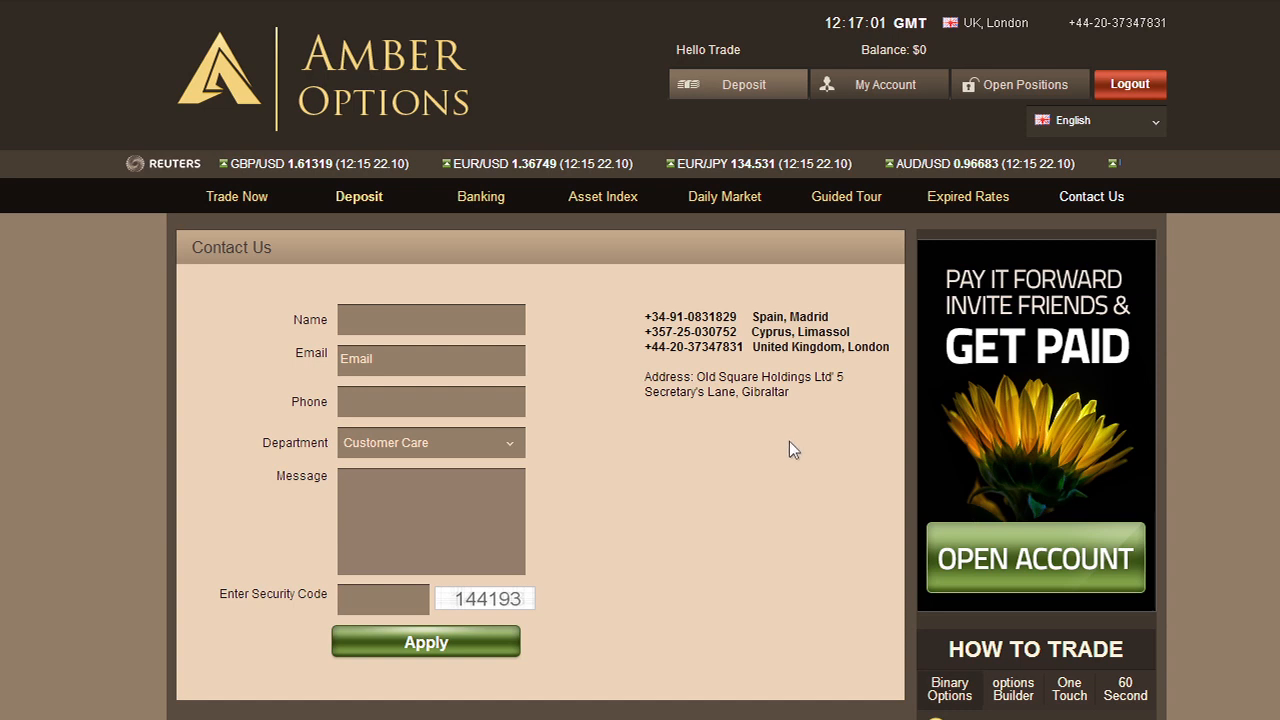
mouse_move(662, 557)
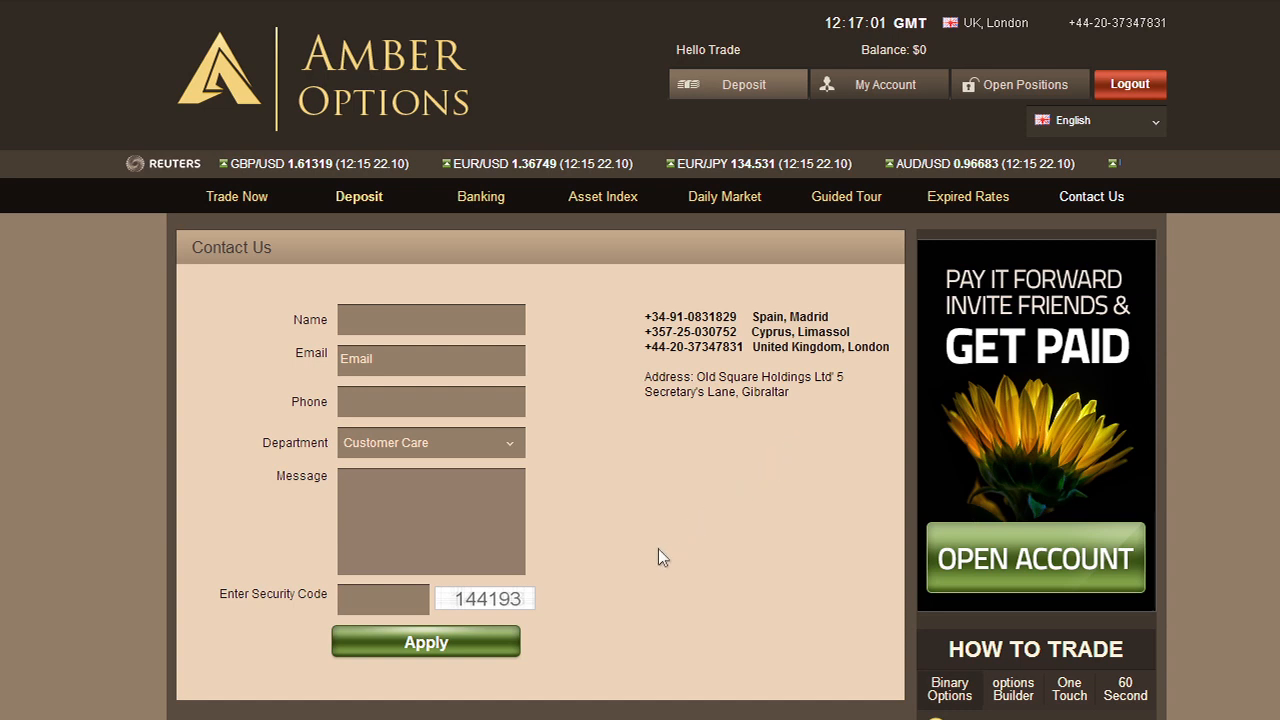
mouse_move(640, 575)
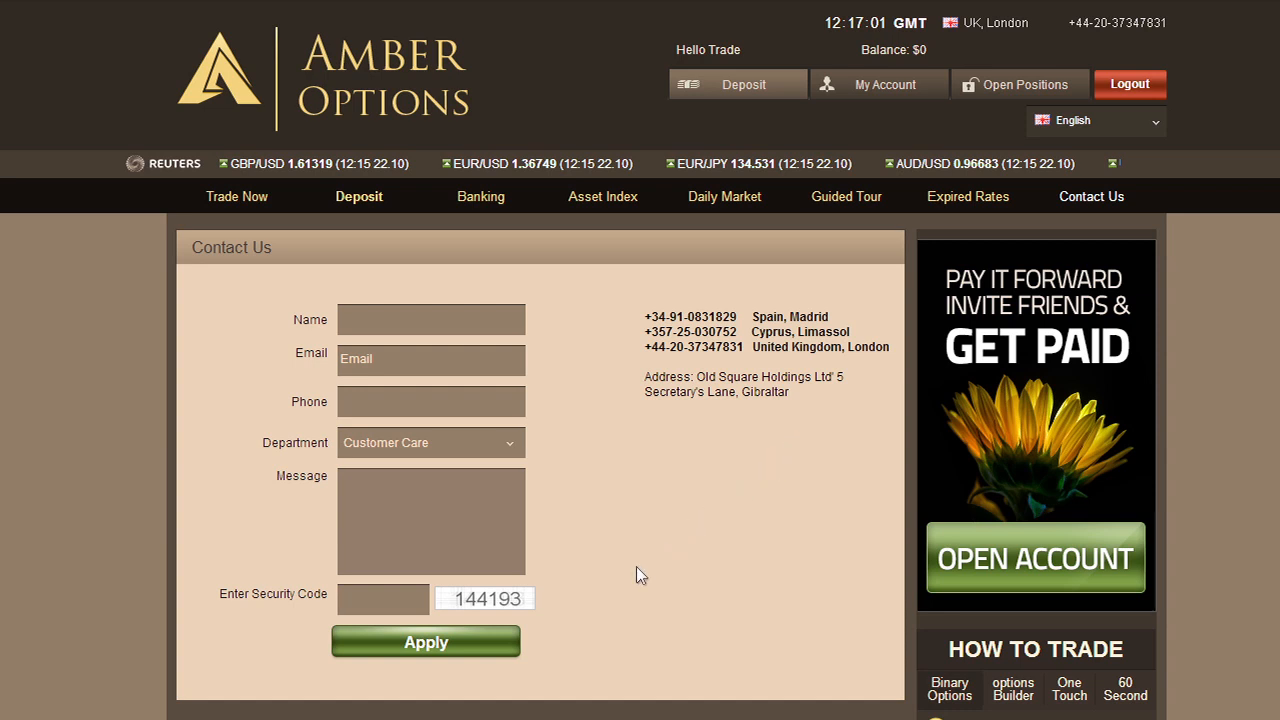